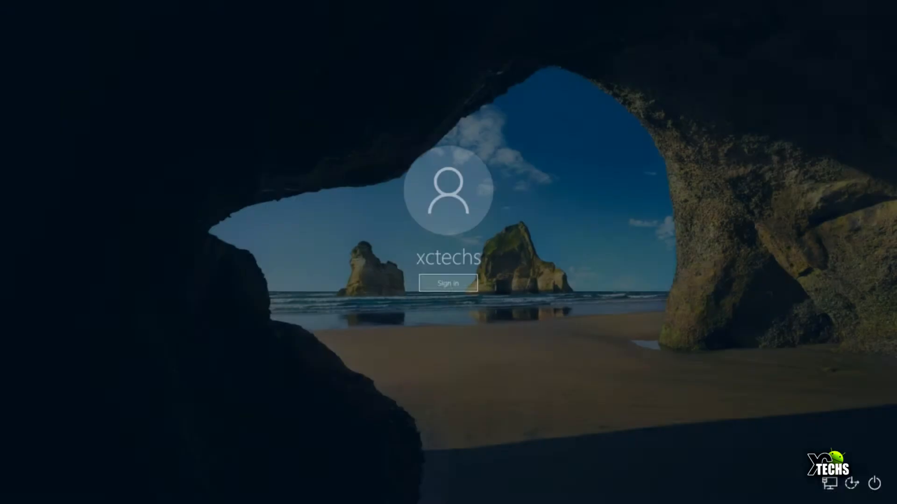
Sign in to the Windows 10 account from the lock screen.
left_click(448, 283)
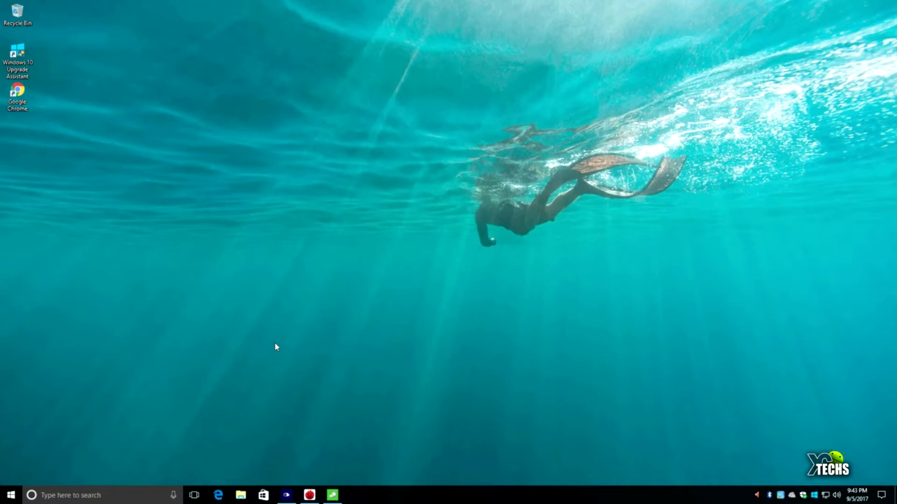
mouse_move(325, 345)
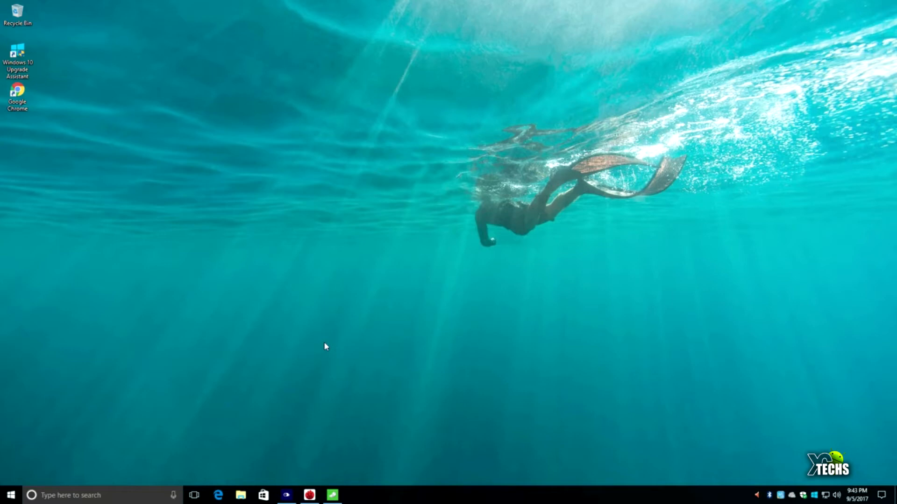
mouse_move(301, 453)
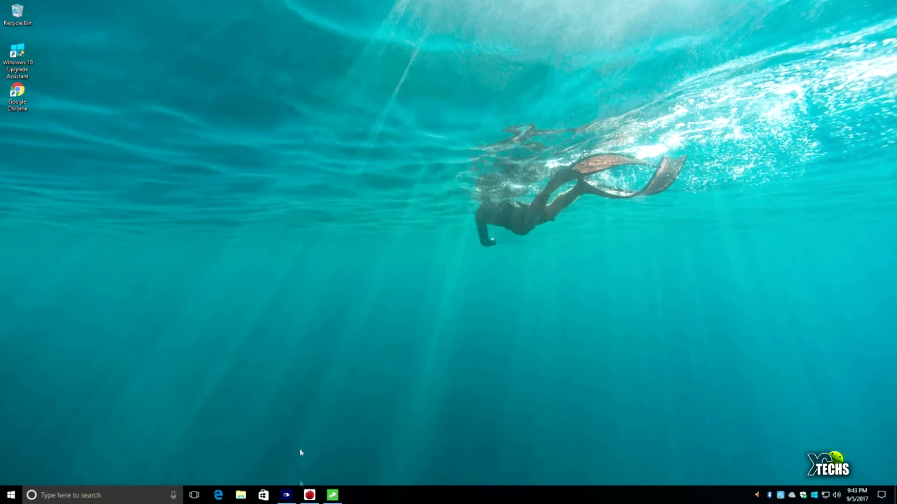
mouse_move(288, 280)
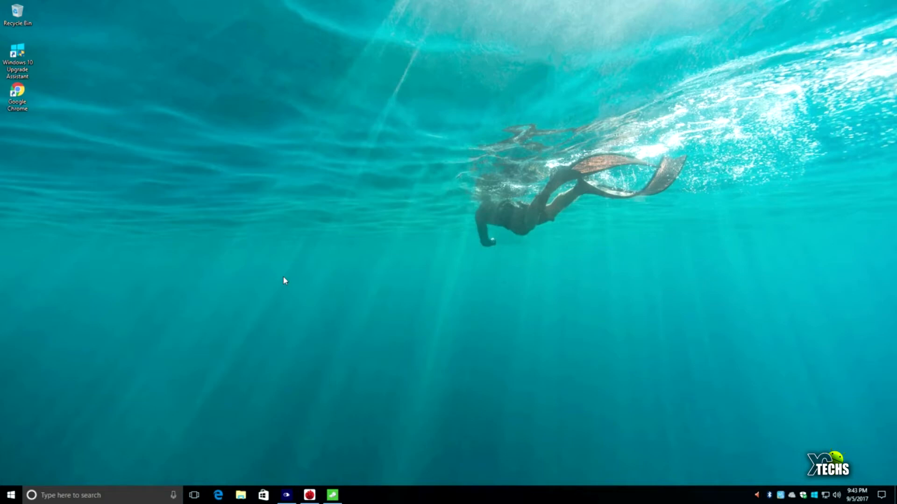
mouse_move(5, 400)
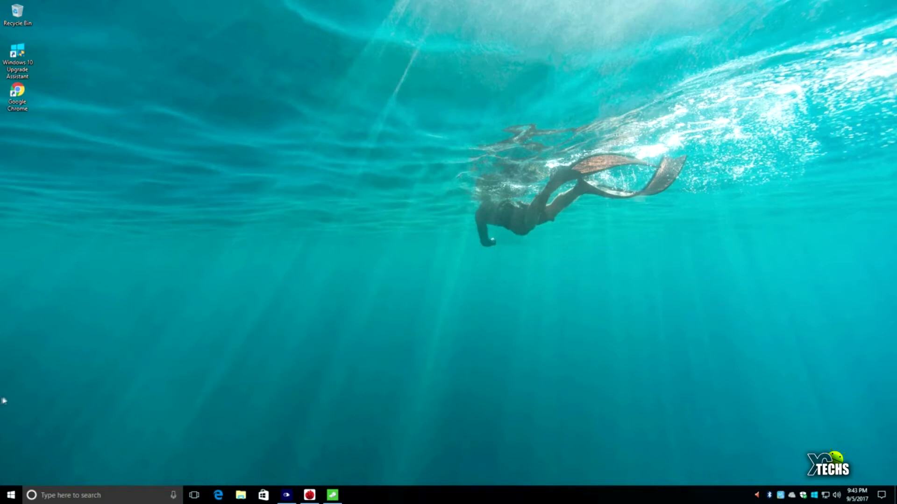
Open PC Benchmark from the taskbar and scroll through disk, CPU, RAM, GPU scores and past runs.
left_click(8, 495)
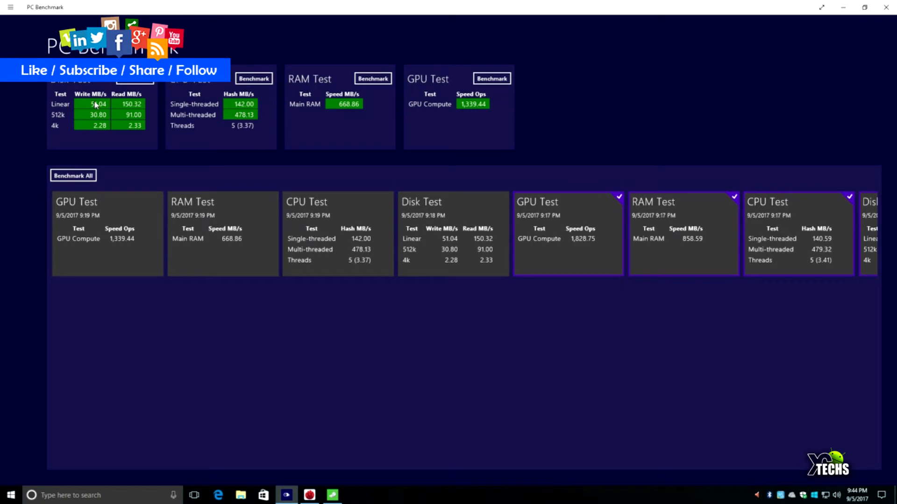
mouse_move(84, 112)
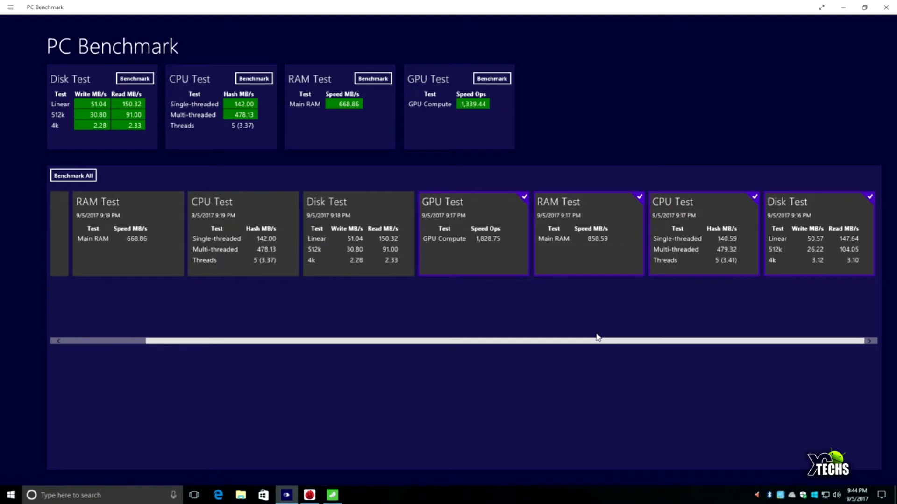
mouse_move(589, 339)
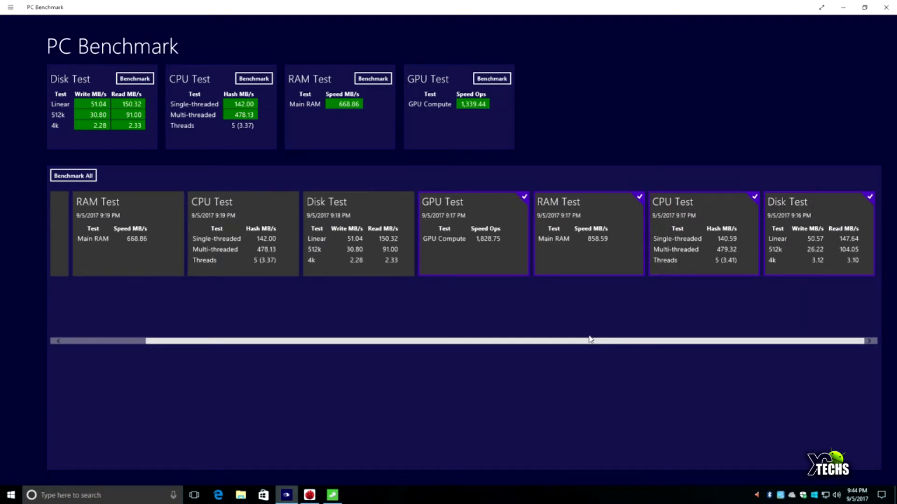
scroll("left", 3)
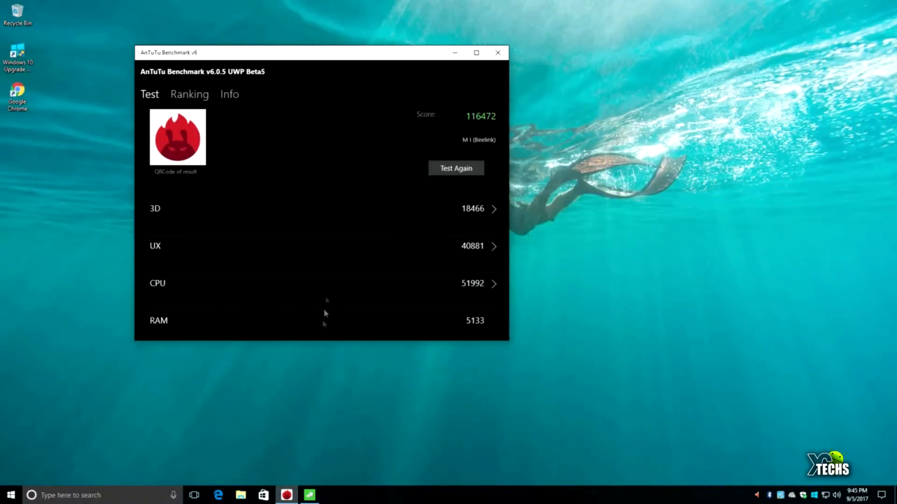
mouse_move(311, 173)
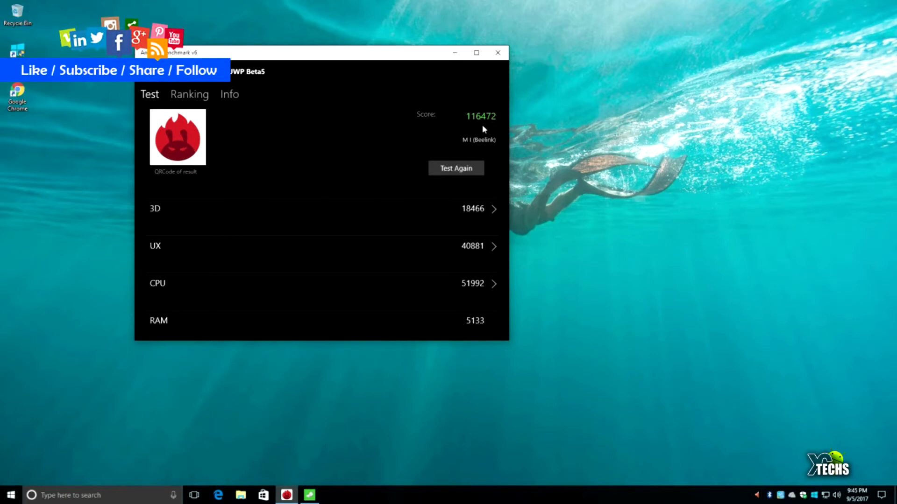
mouse_move(489, 128)
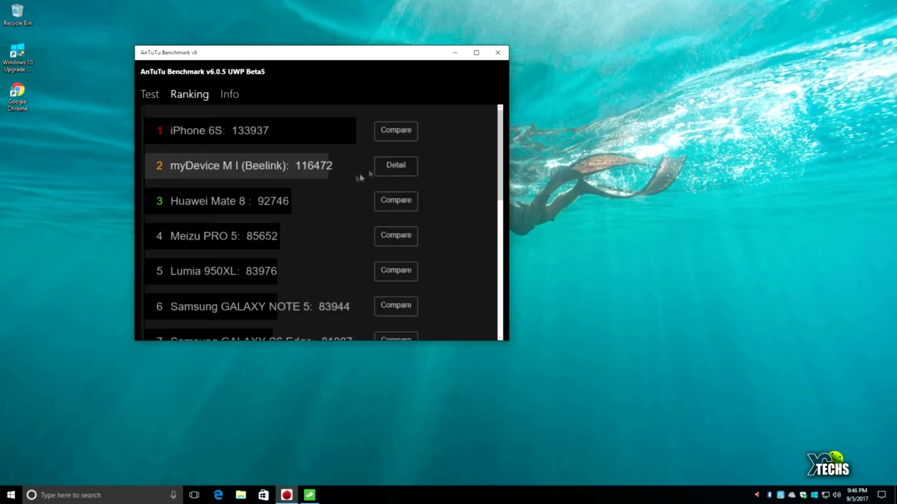
Switch AnTuTu Benchmark to the Ranking tab, showing the device second at 116,472.
left_click(497, 52)
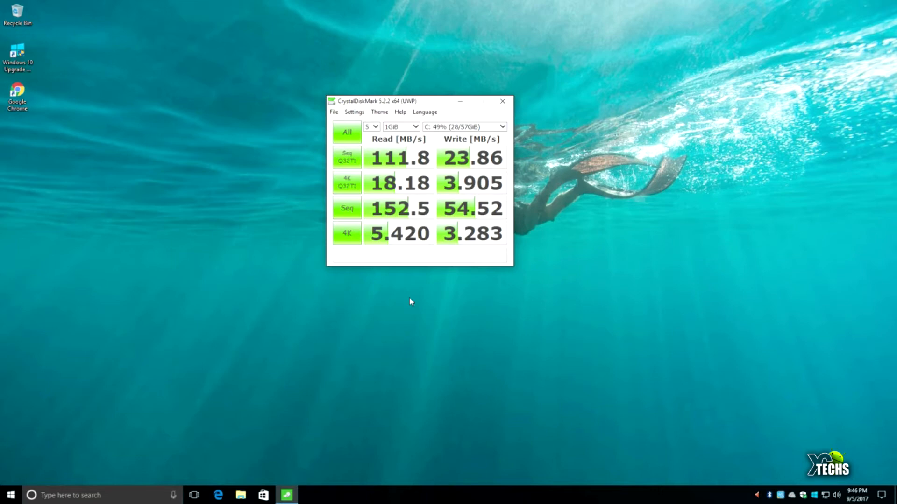
mouse_move(427, 275)
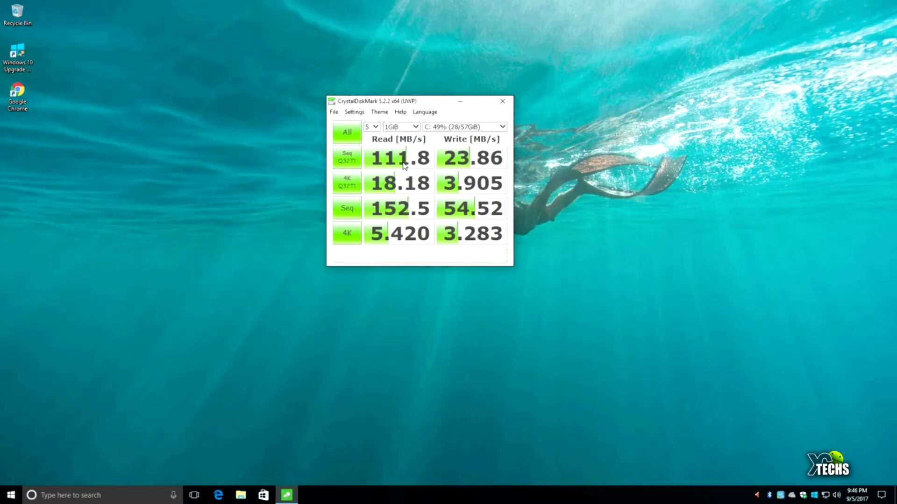
mouse_move(534, 97)
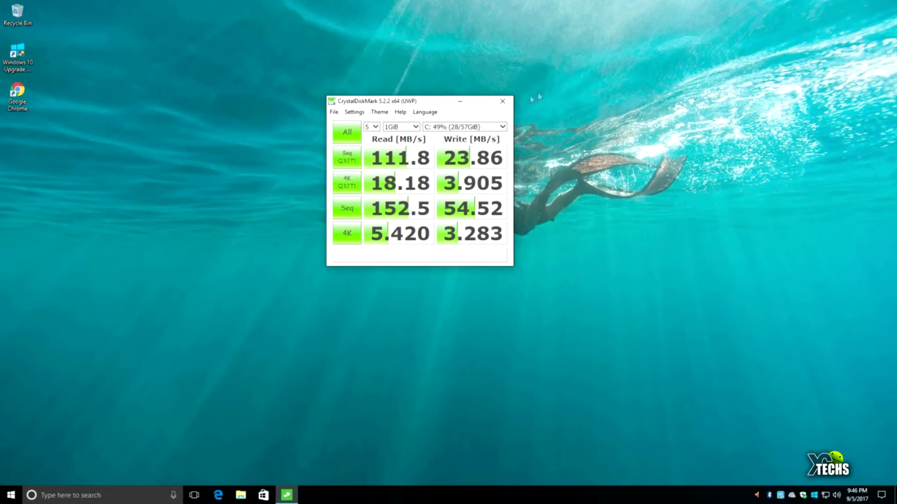
Close CrystalDiskMark and launch the Speedtest app from the Start menu.
left_click(502, 101)
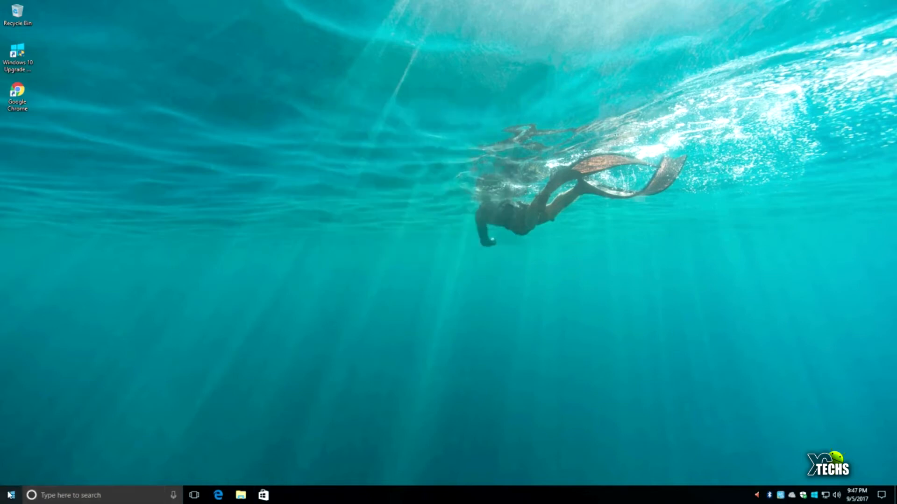
left_click(10, 495)
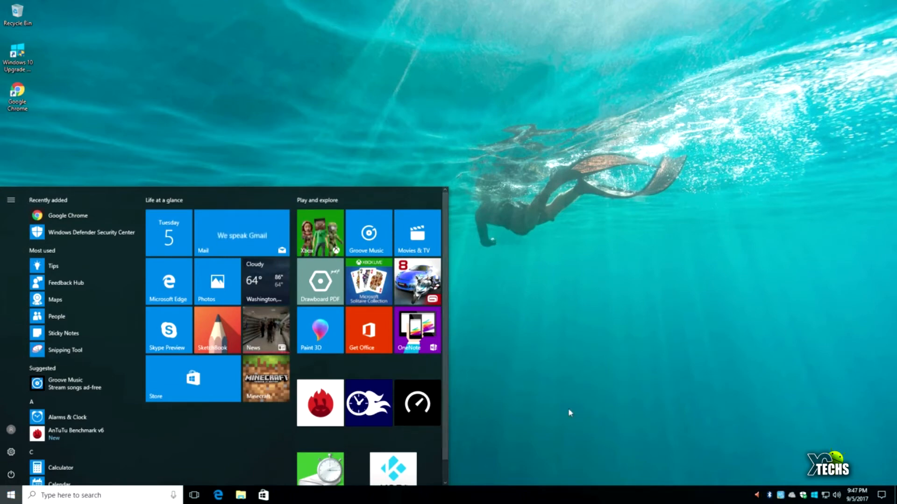
left_click(417, 403)
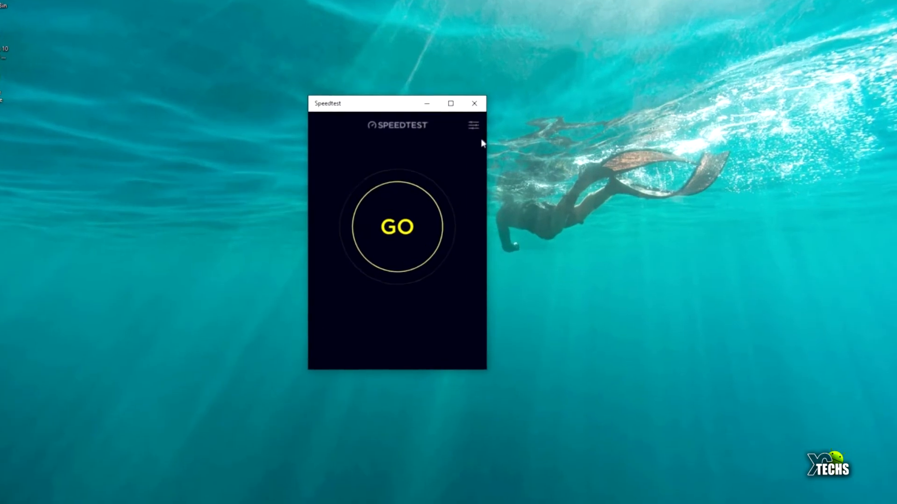
View Speedtest's history of six past test results, then close the app.
left_click(472, 125)
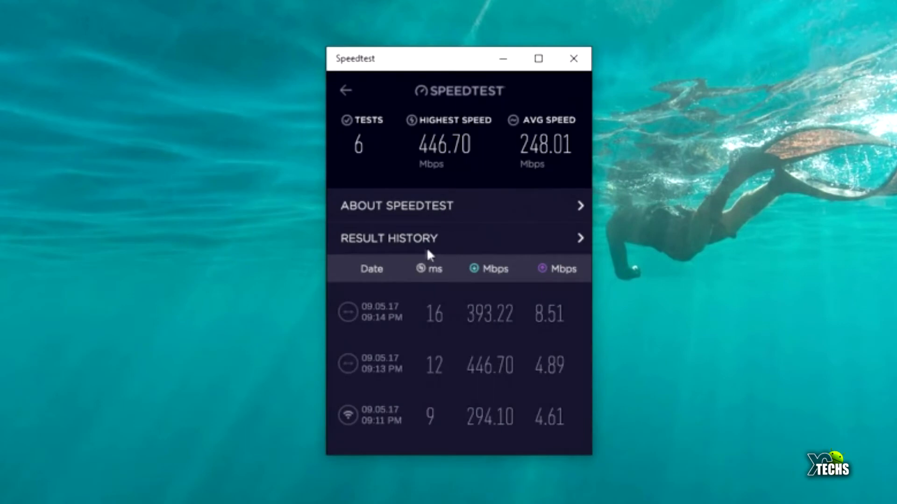
left_click(388, 238)
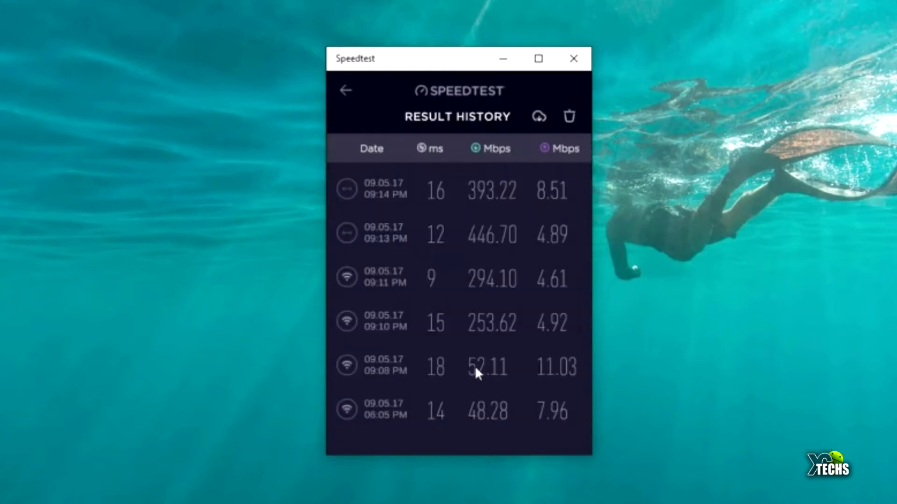
mouse_move(494, 410)
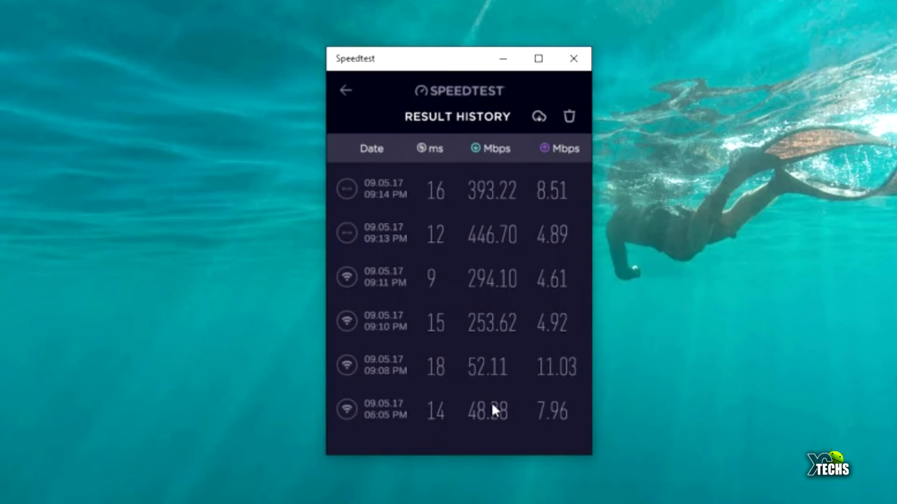
mouse_move(493, 411)
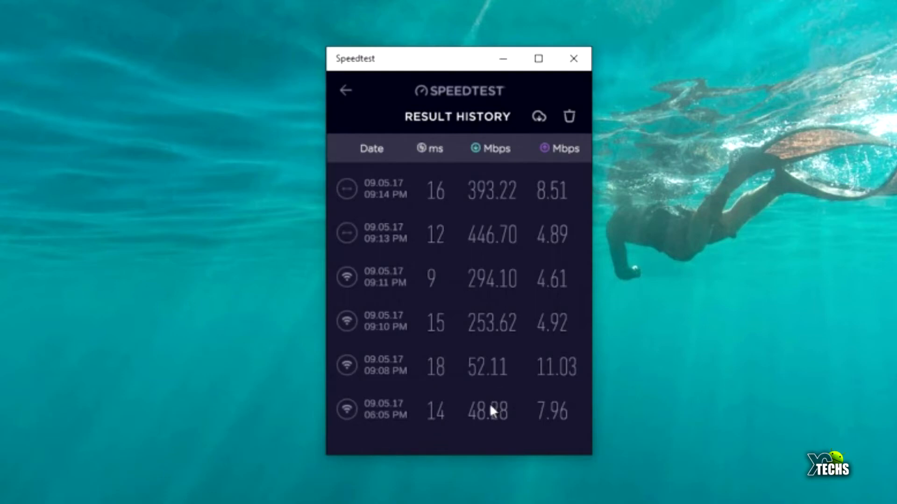
mouse_move(509, 437)
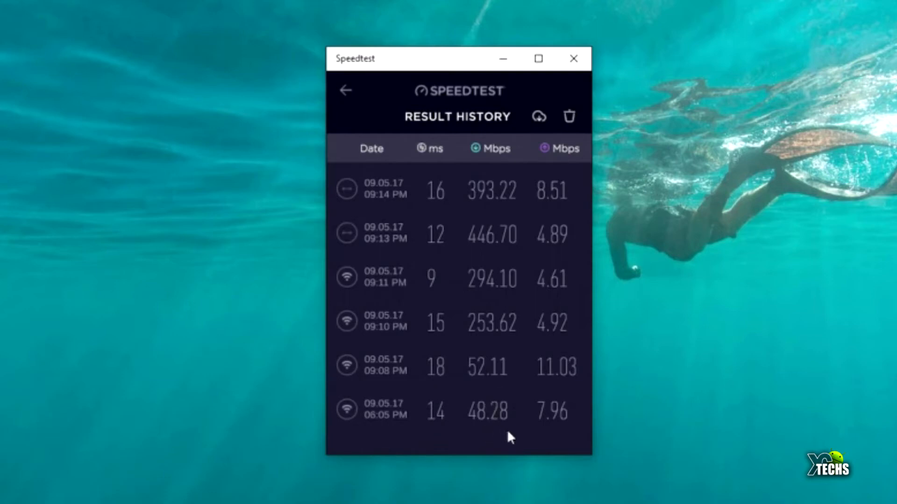
mouse_move(560, 436)
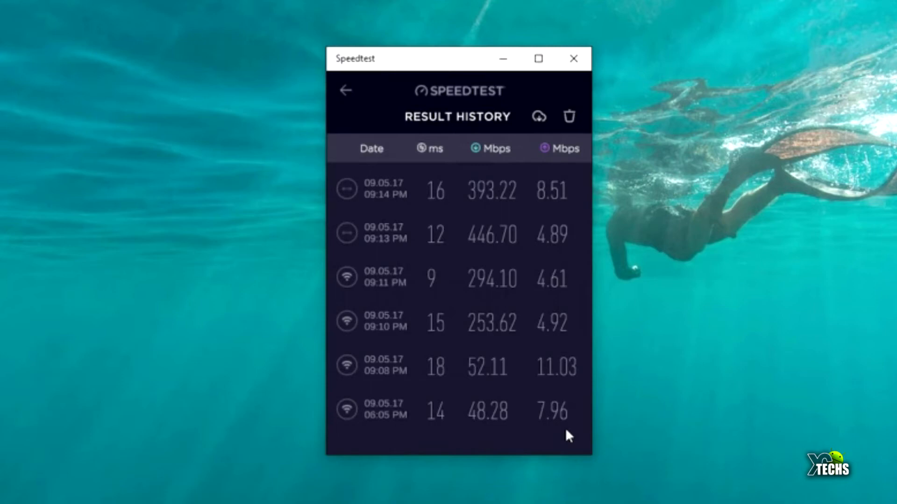
mouse_move(588, 431)
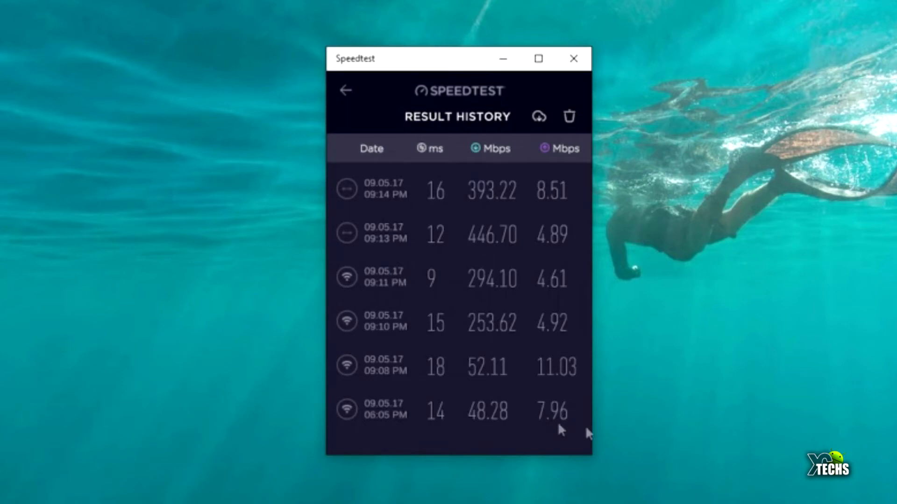
mouse_move(548, 415)
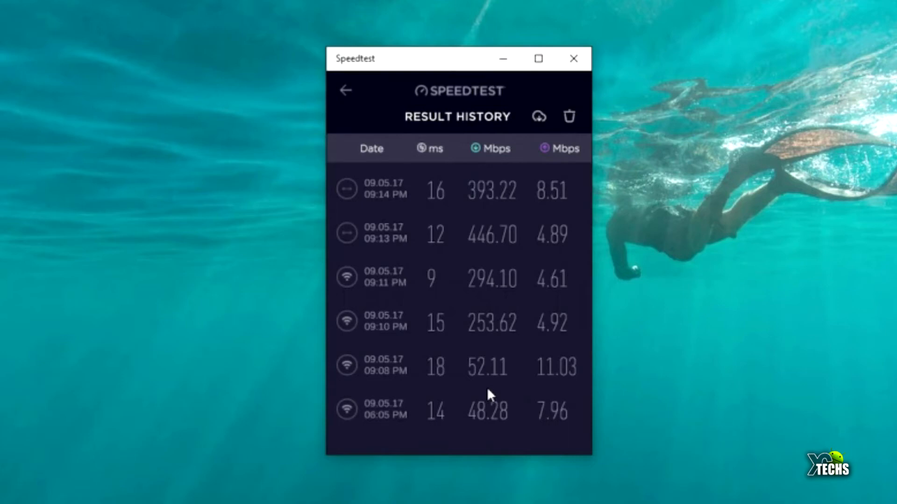
mouse_move(550, 394)
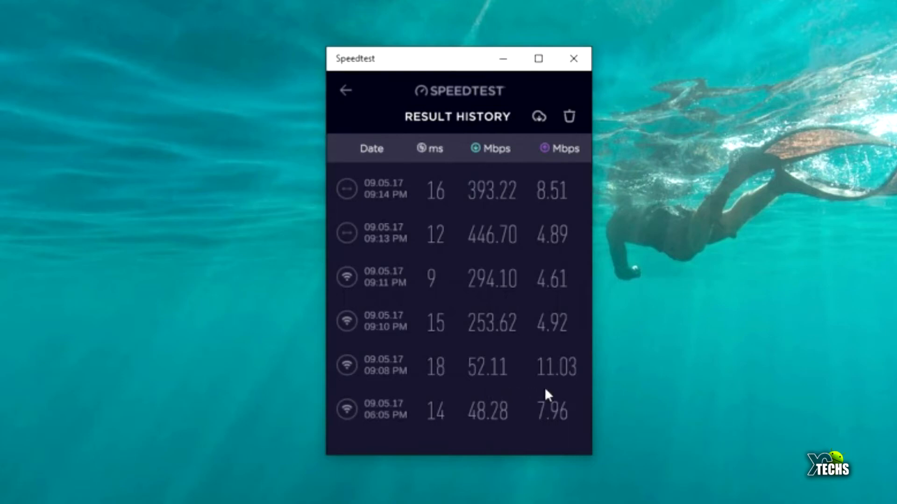
mouse_move(471, 352)
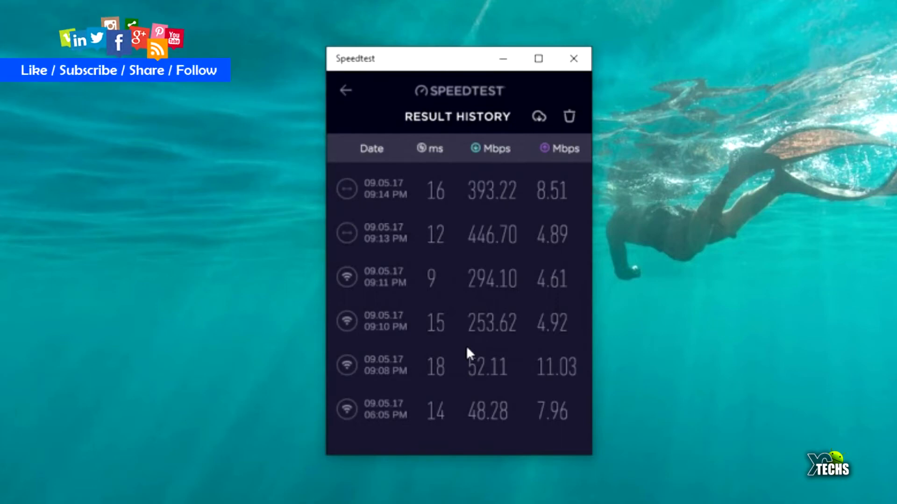
mouse_move(481, 349)
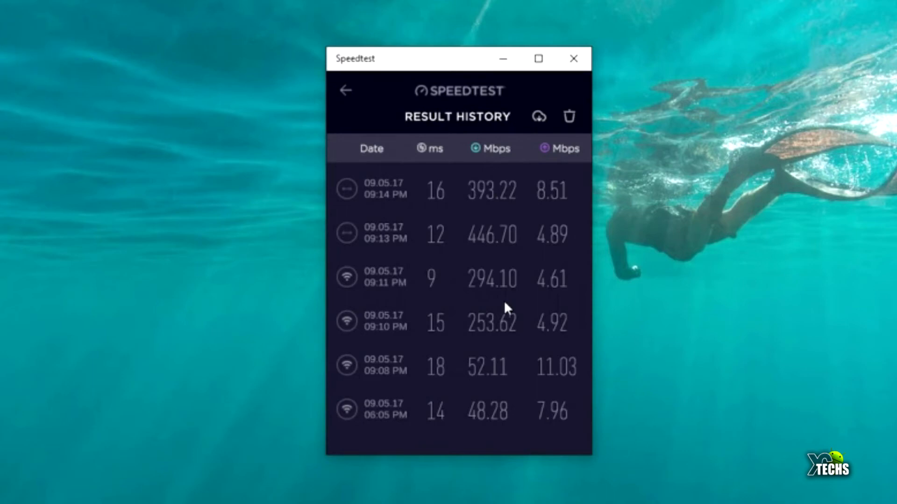
mouse_move(523, 309)
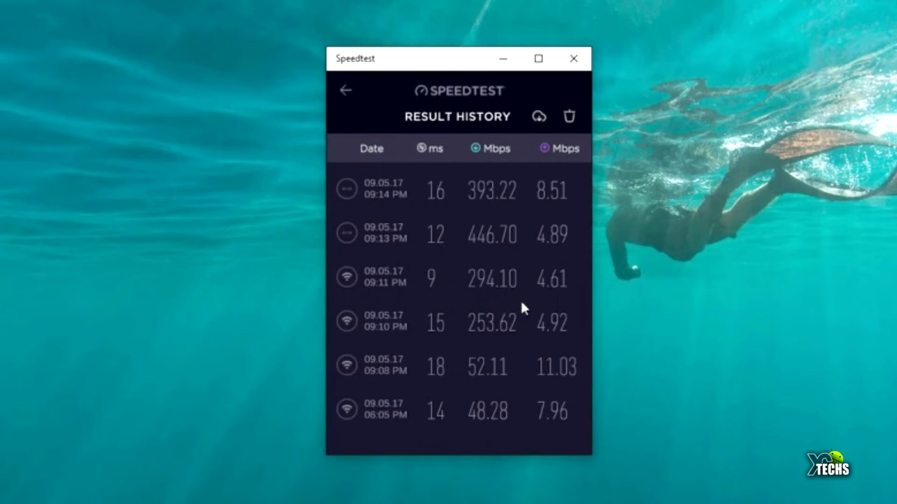
mouse_move(563, 298)
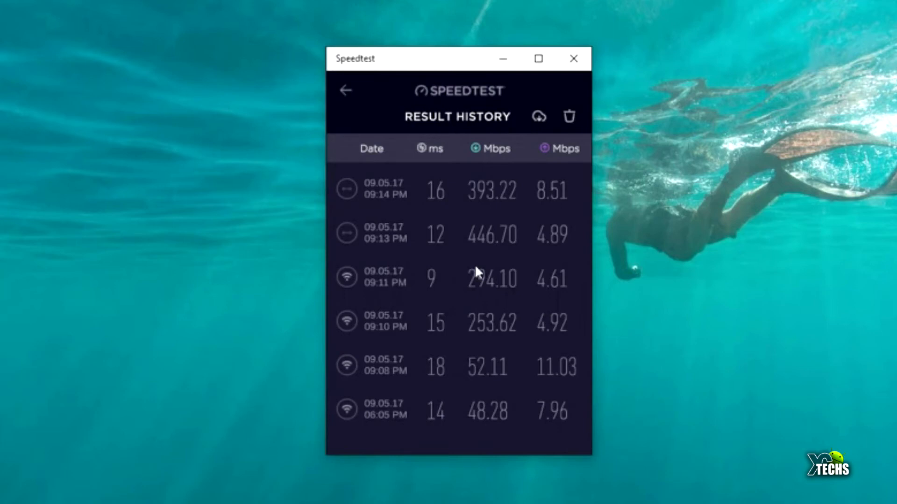
mouse_move(515, 270)
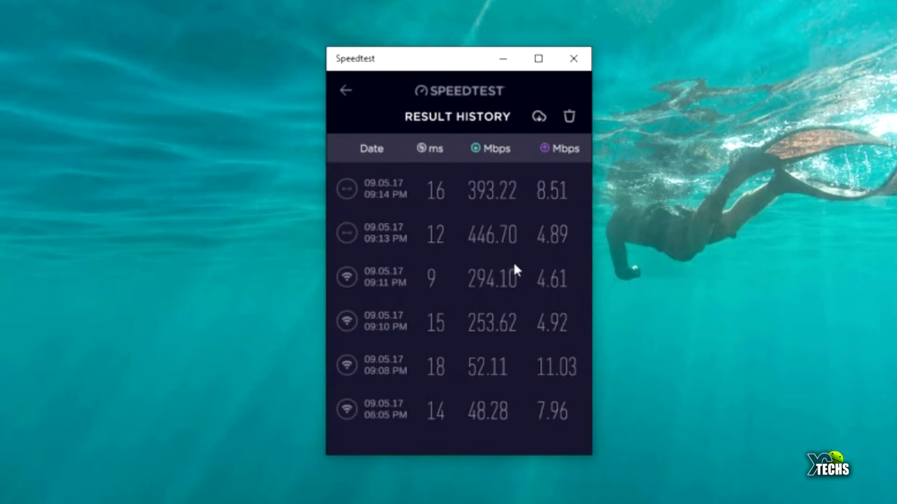
mouse_move(495, 261)
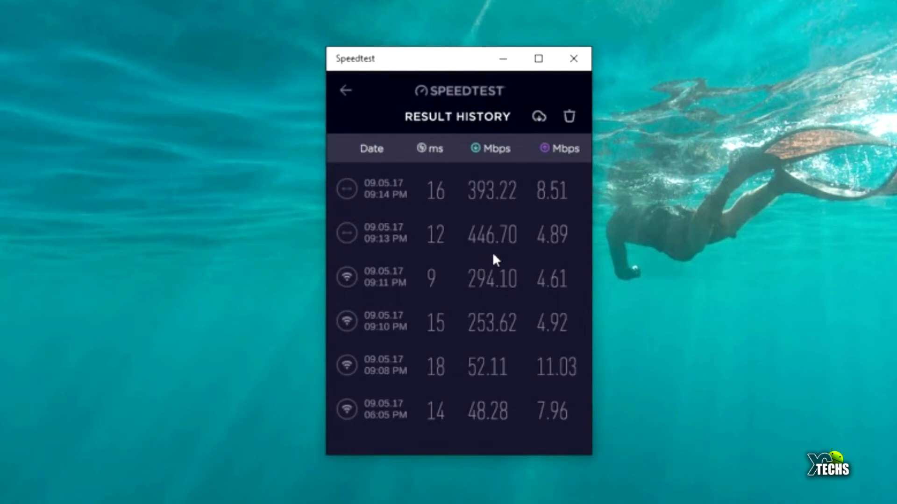
mouse_move(481, 211)
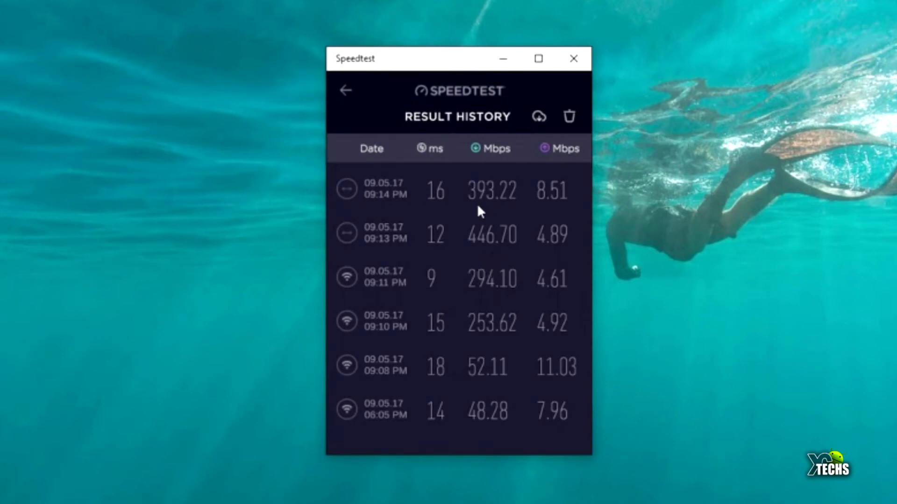
mouse_move(504, 213)
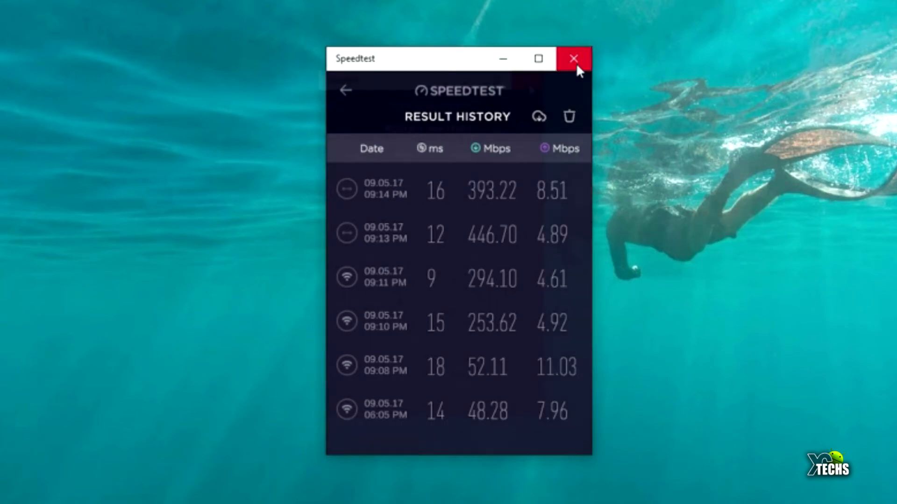
left_click(573, 58)
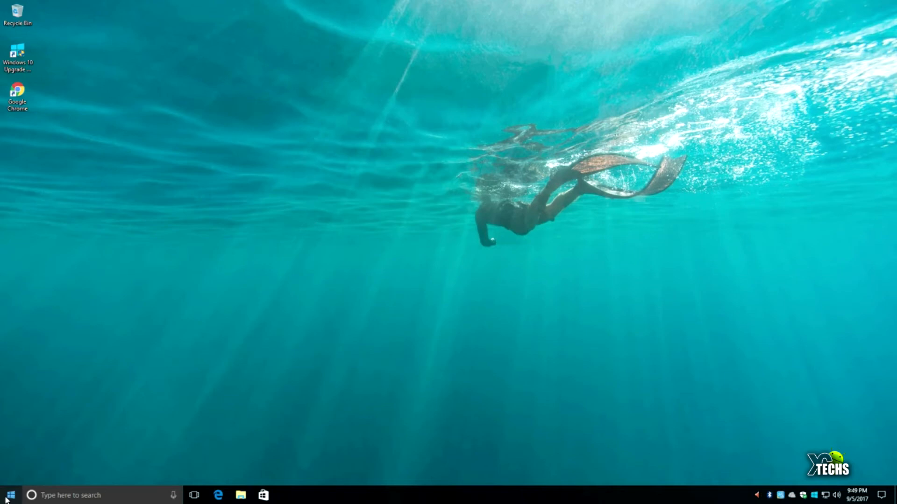
left_click(8, 495)
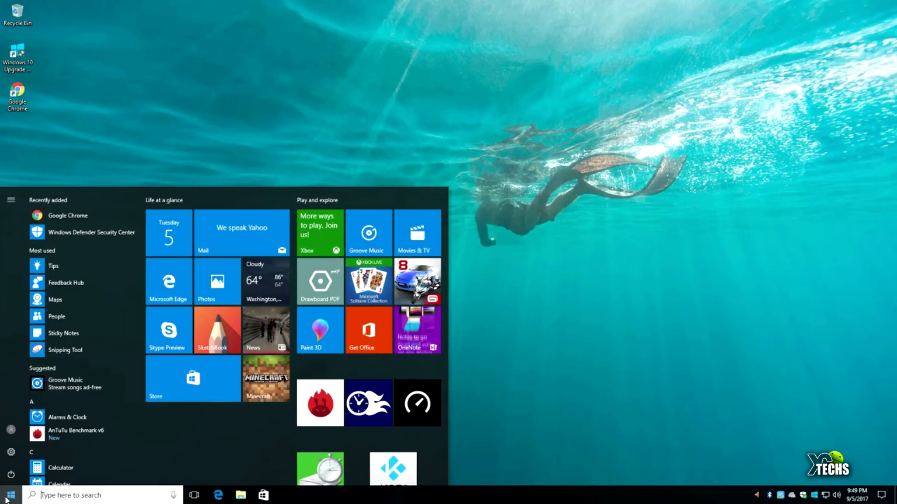
right_click(555, 217)
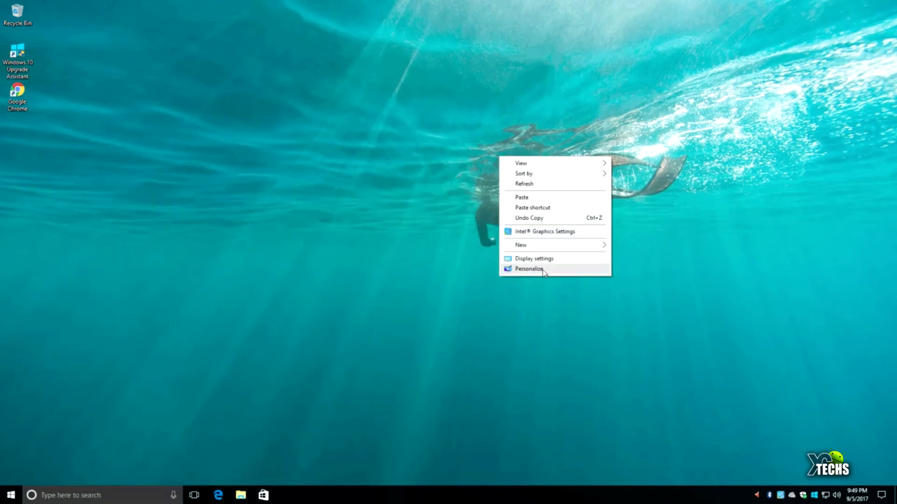
mouse_move(535, 258)
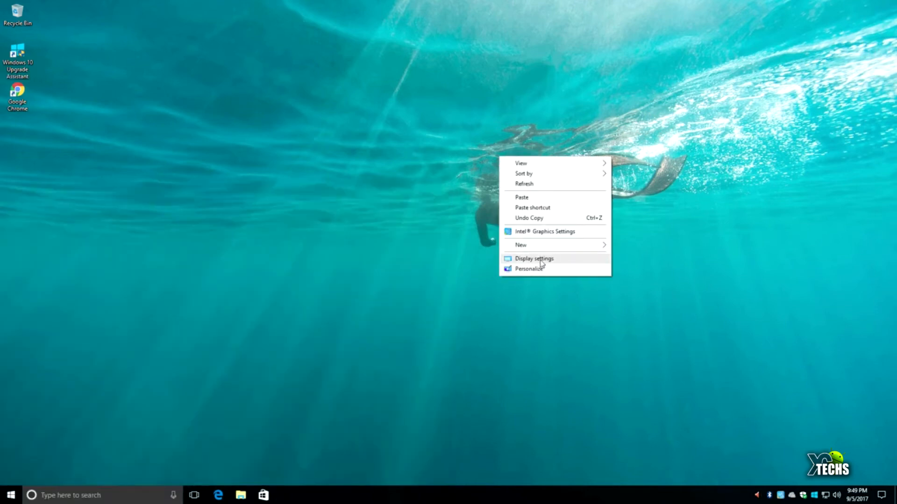
left_click(533, 258)
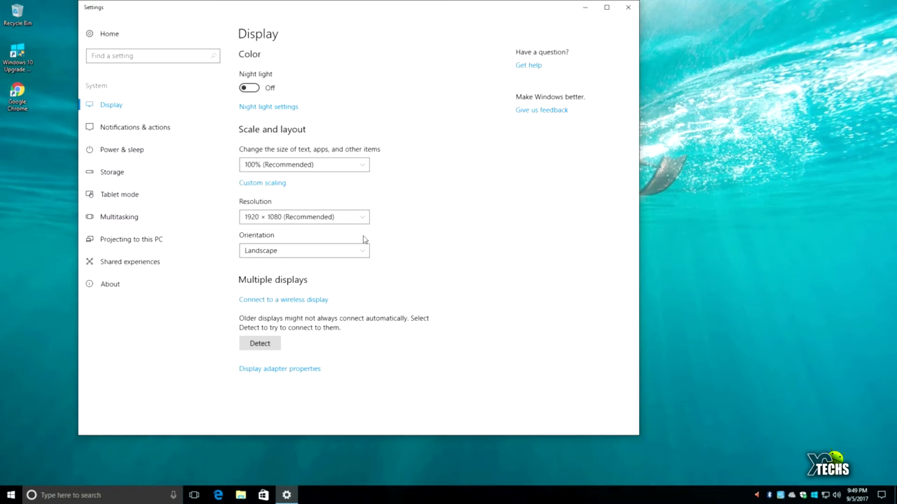
mouse_move(364, 240)
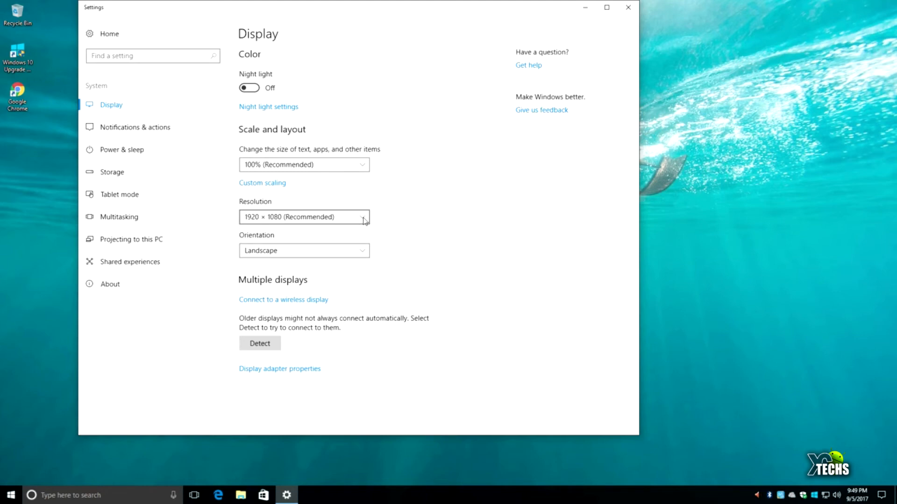
left_click(304, 217)
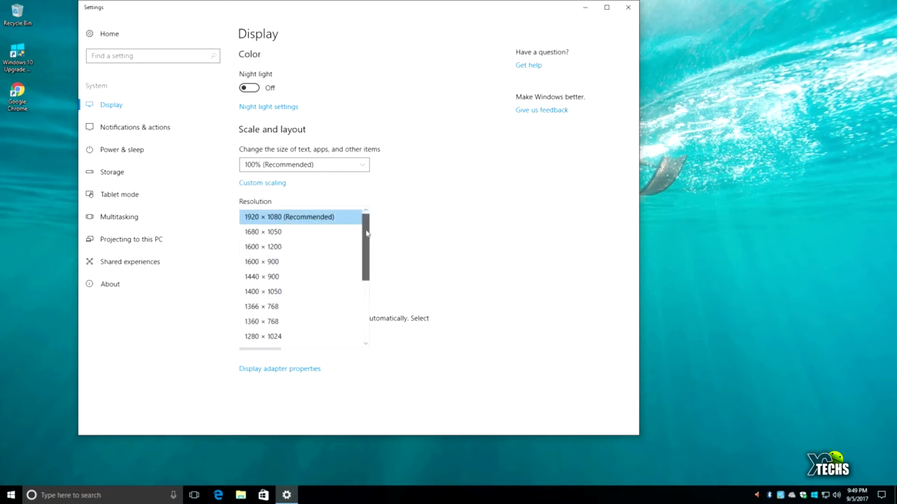
scroll("down", 3)
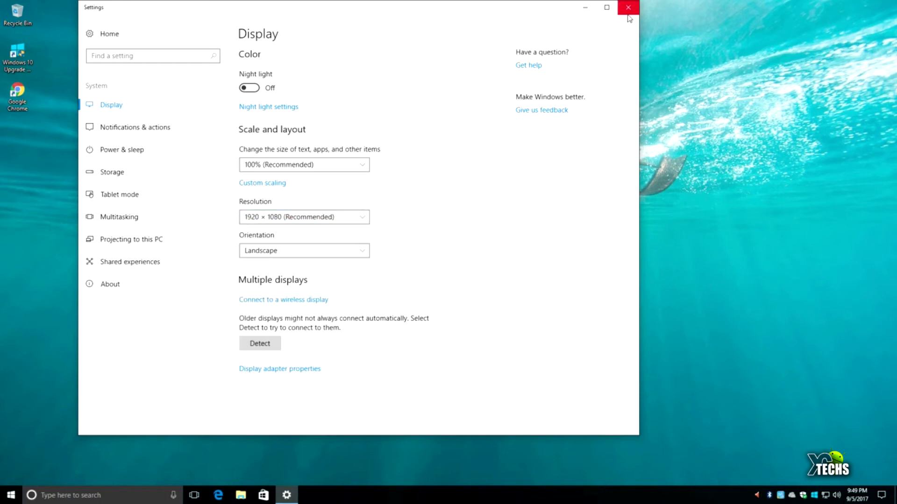
left_click(628, 7)
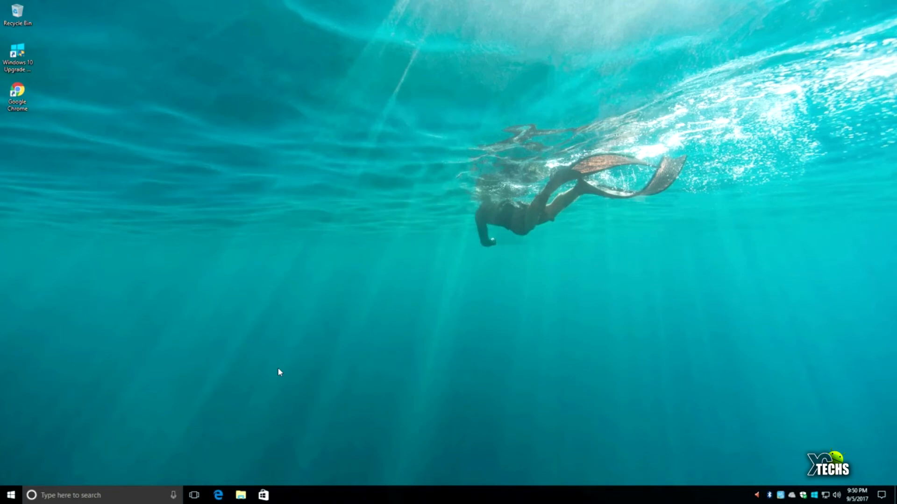
mouse_move(166, 419)
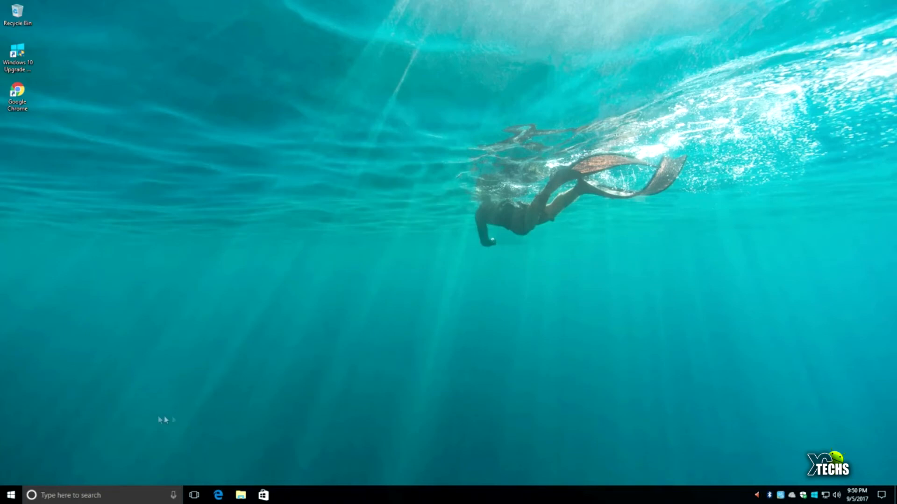
left_click(7, 495)
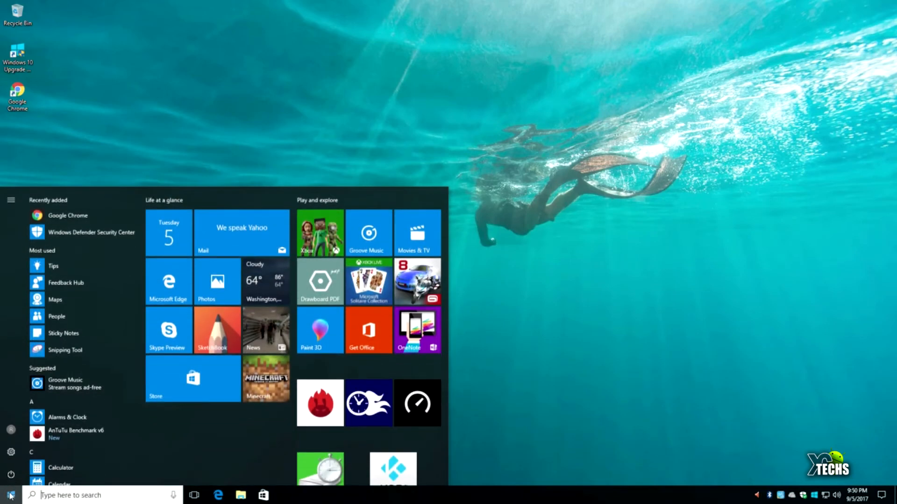
left_click(392, 469)
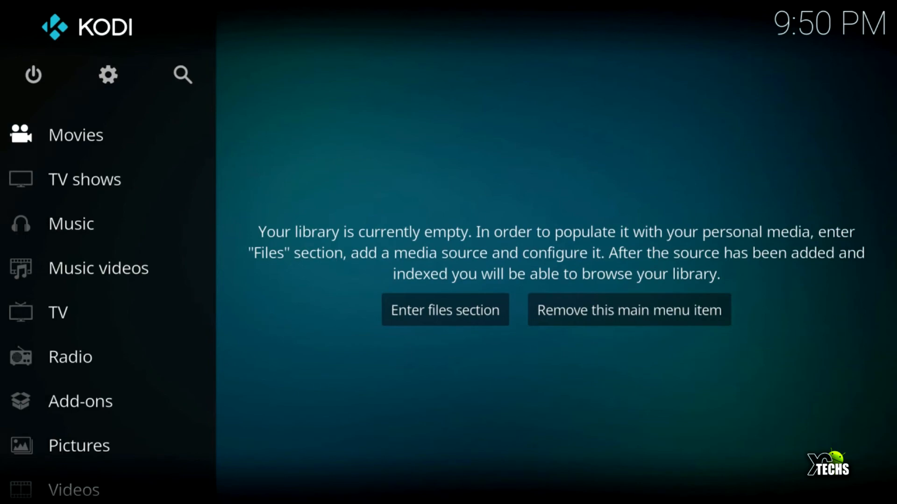
left_click(108, 74)
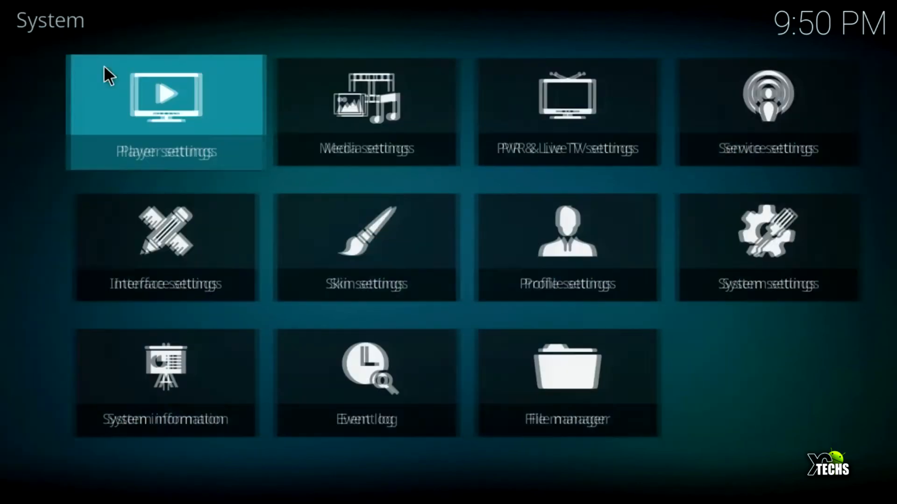
left_click(165, 380)
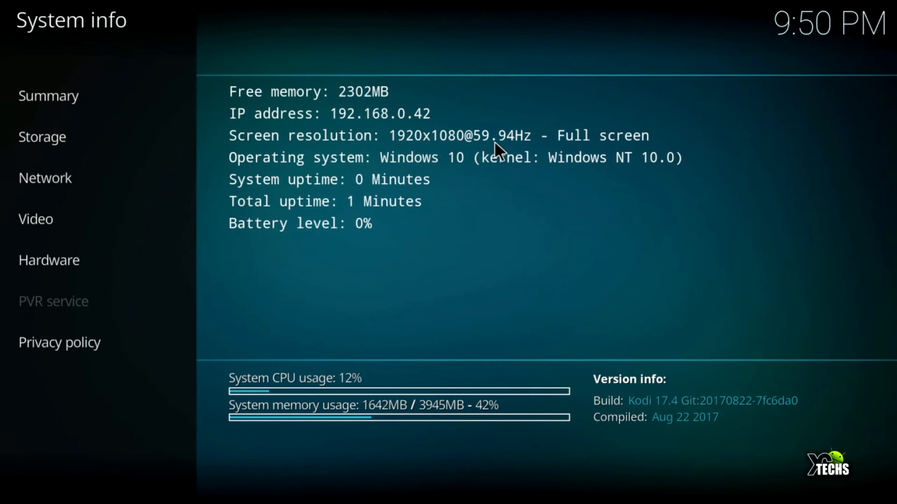
mouse_move(640, 426)
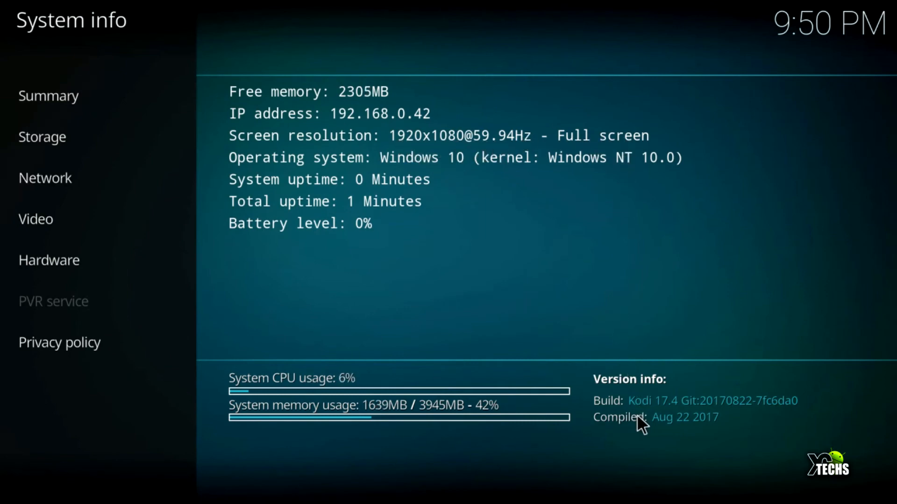
mouse_move(683, 436)
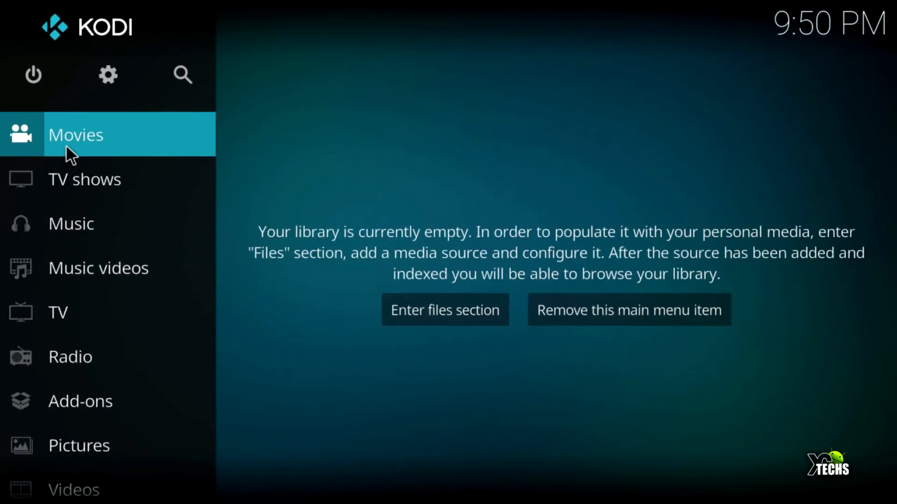
Play '2014-06-16 00.32.06 1080P.mp4' and '2016-09-18 15.55.00 4K.mp4' from Sample Videos, then stop.
left_click(444, 309)
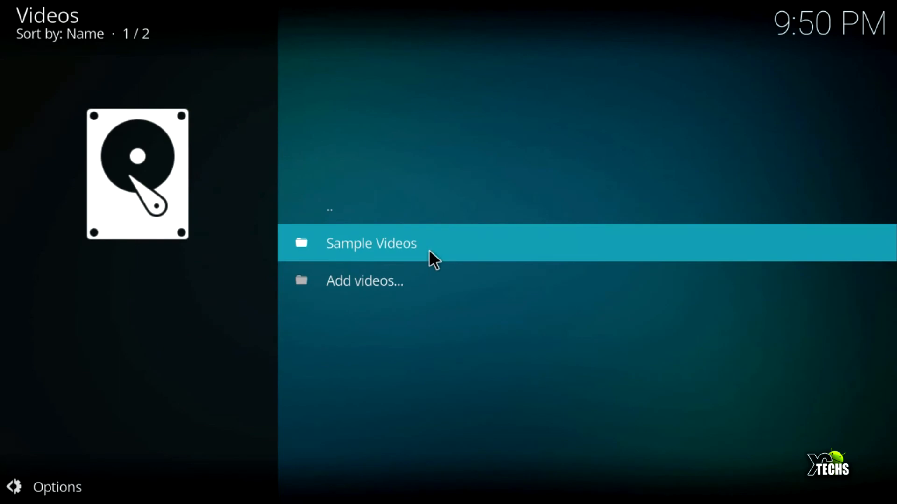
left_click(371, 243)
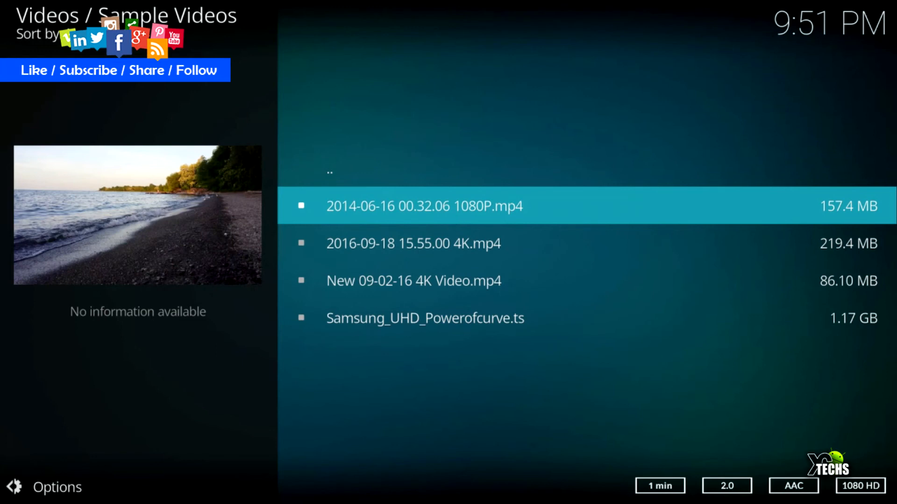
double_click(425, 206)
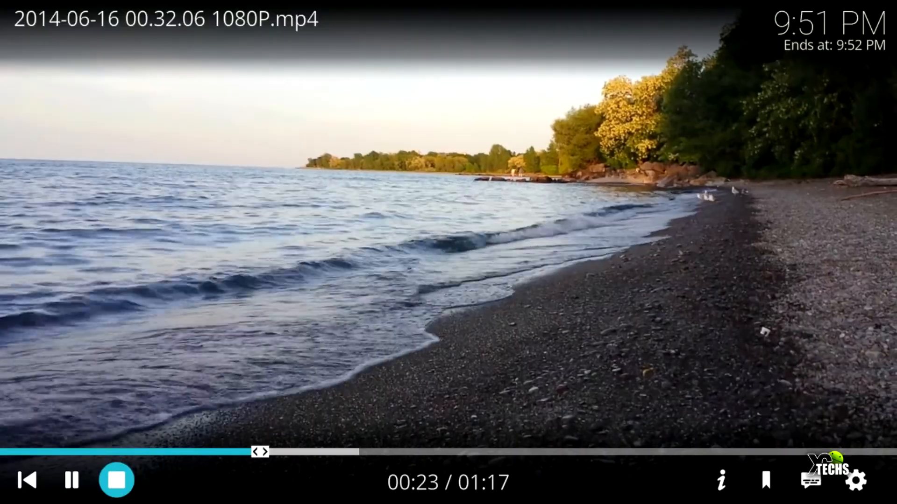
left_click(115, 481)
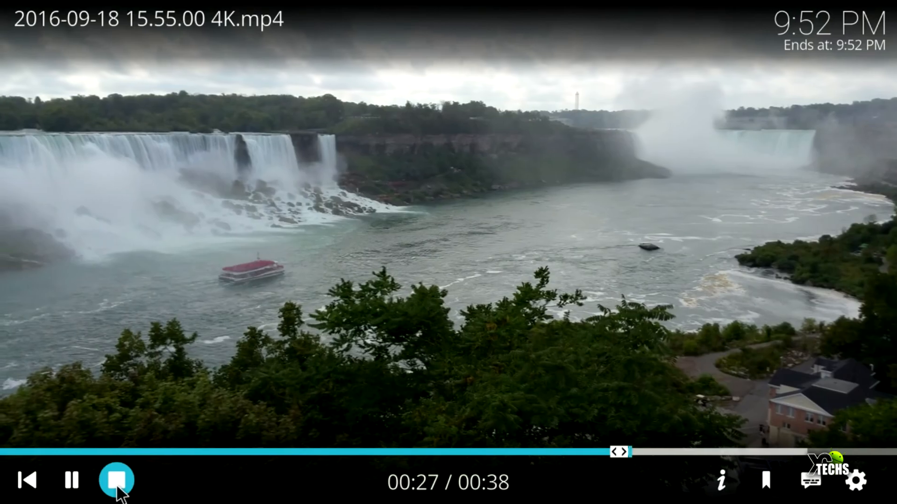
left_click(116, 481)
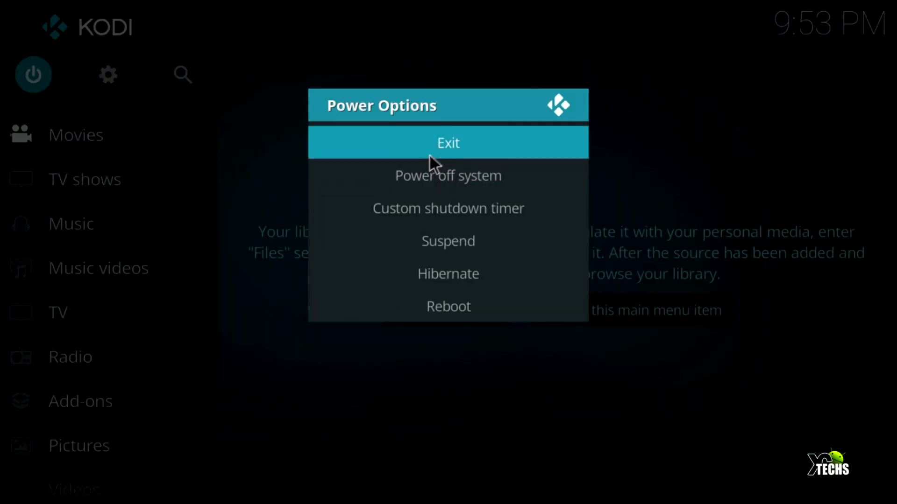
mouse_move(448, 155)
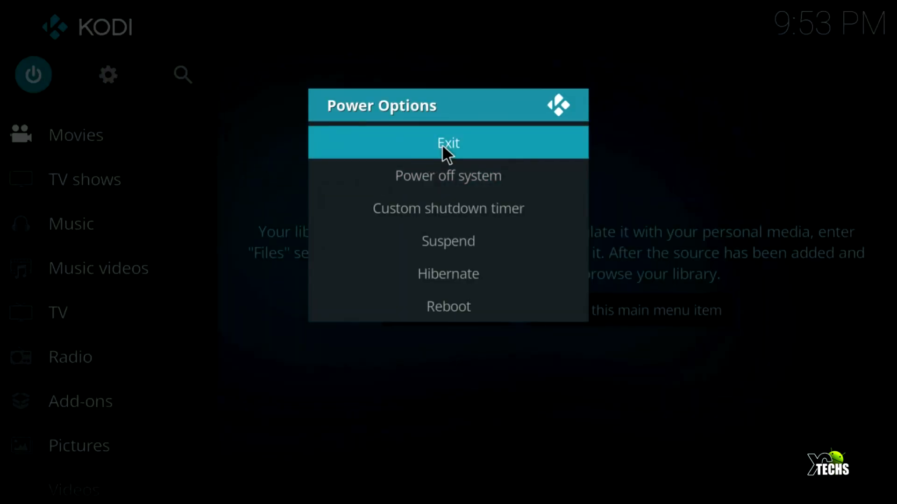
Exit Kodi via Power Options and launch the New York street racing game.
left_click(448, 142)
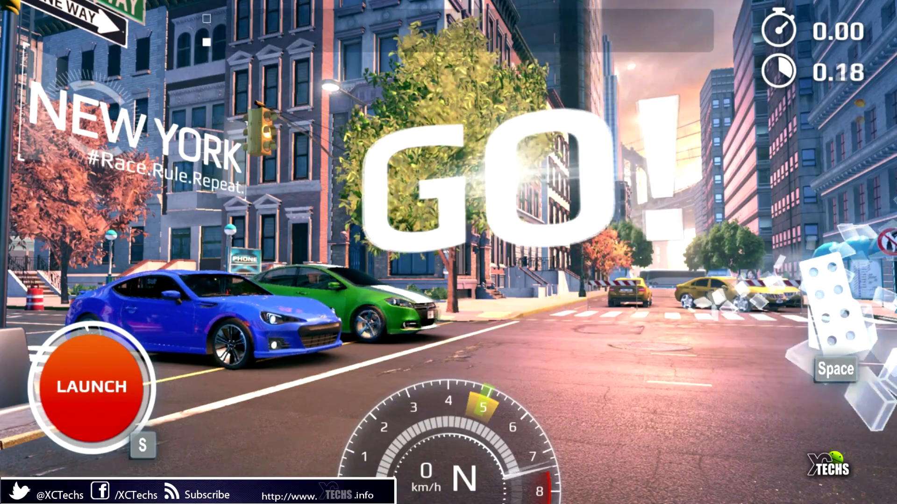
left_click(90, 387)
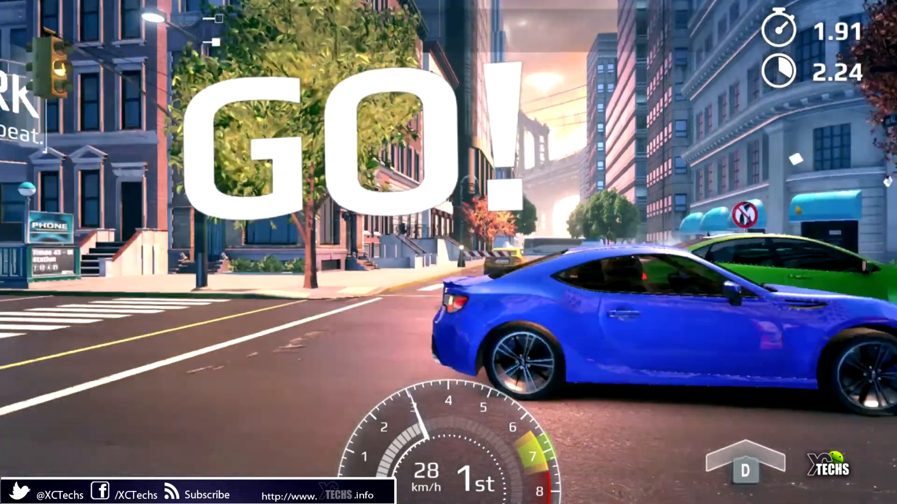